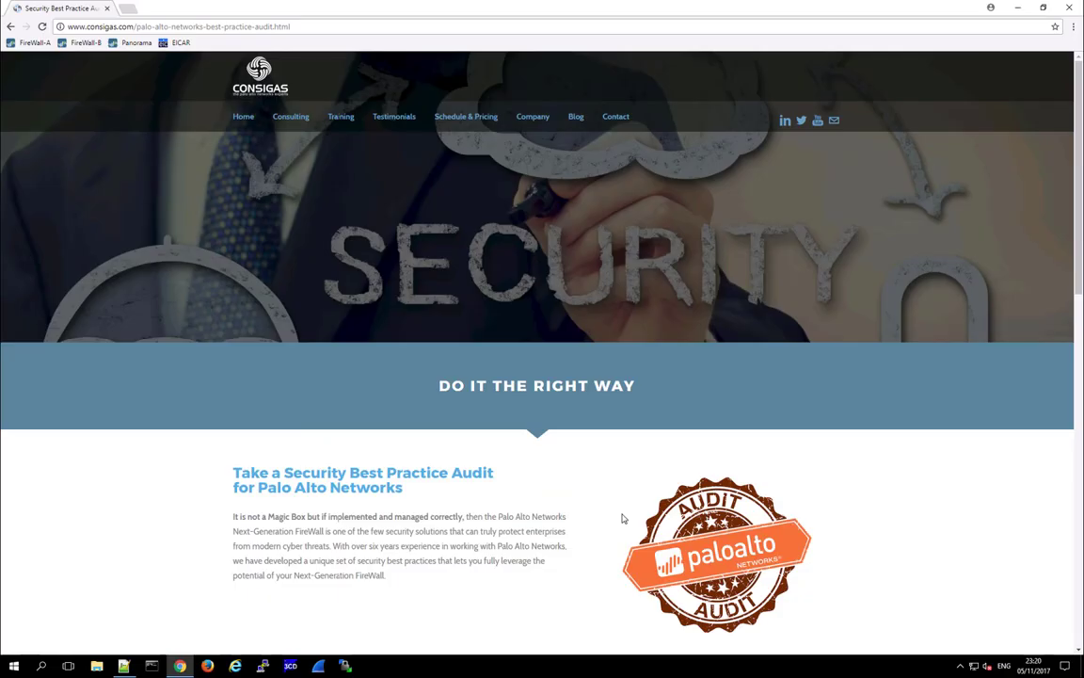
mouse_move(565, 91)
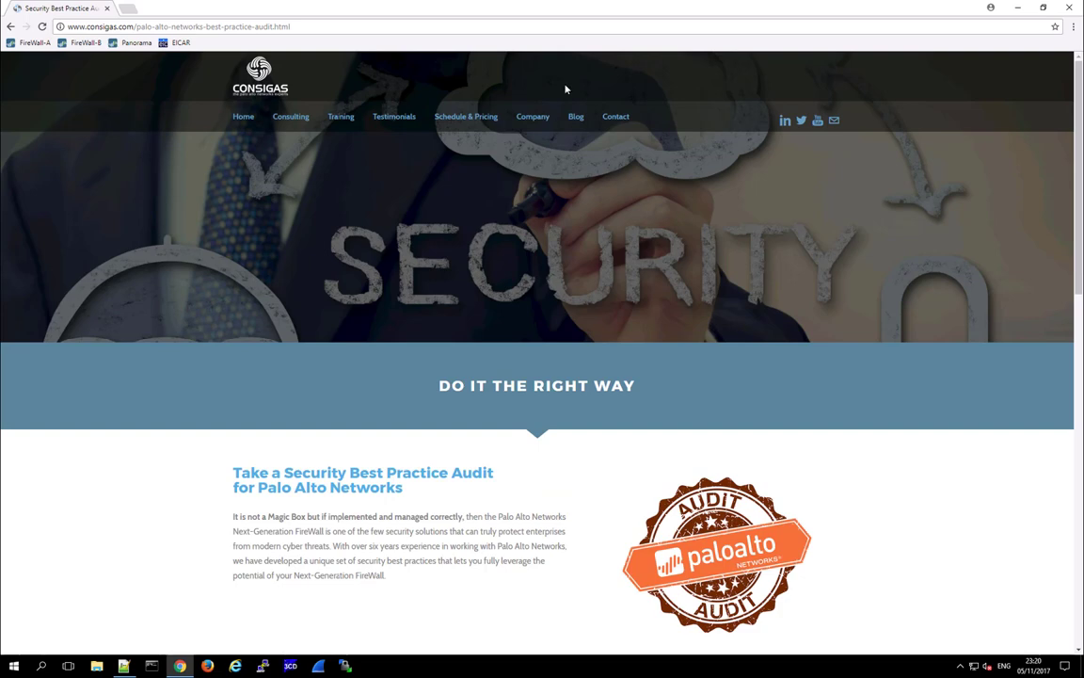
- Open the Consigas blog and filter it to the Best Practices category
left_click(576, 116)
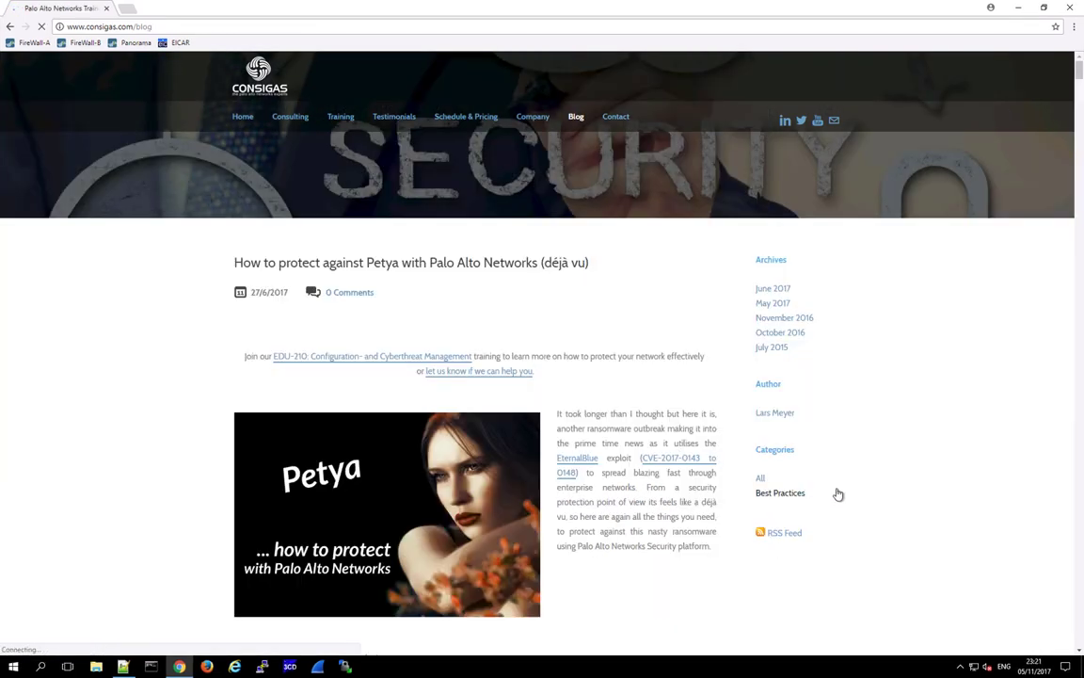
left_click(779, 493)
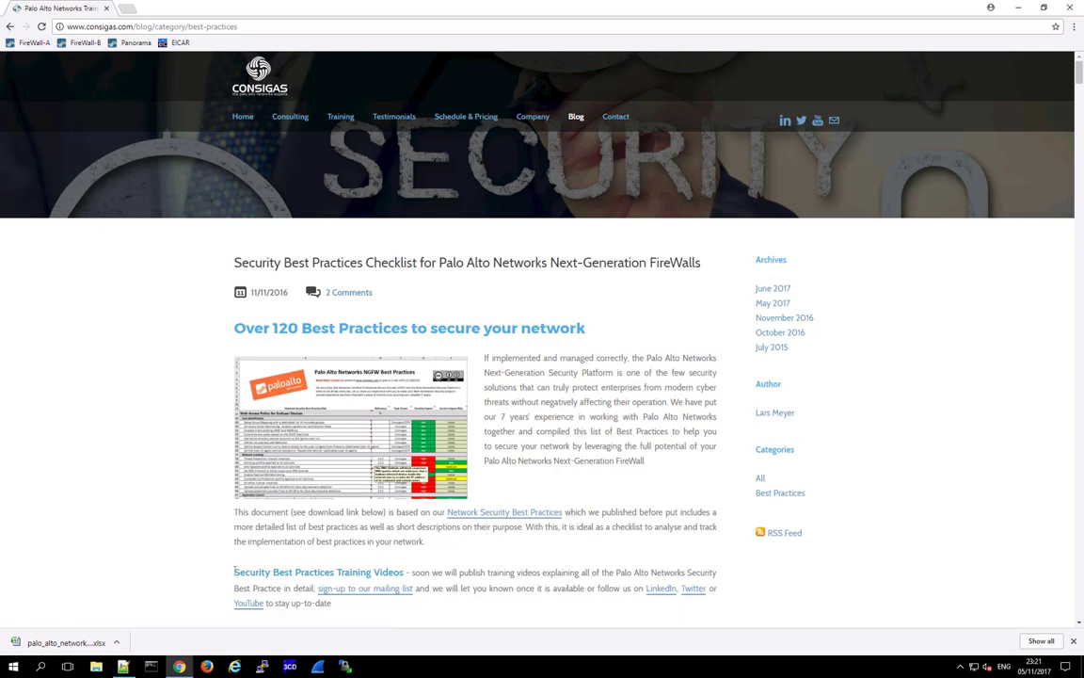
- Highlight the Security Best Practices Training heading and open its mailing list signup form
left_click_drag(234, 572, 404, 572)
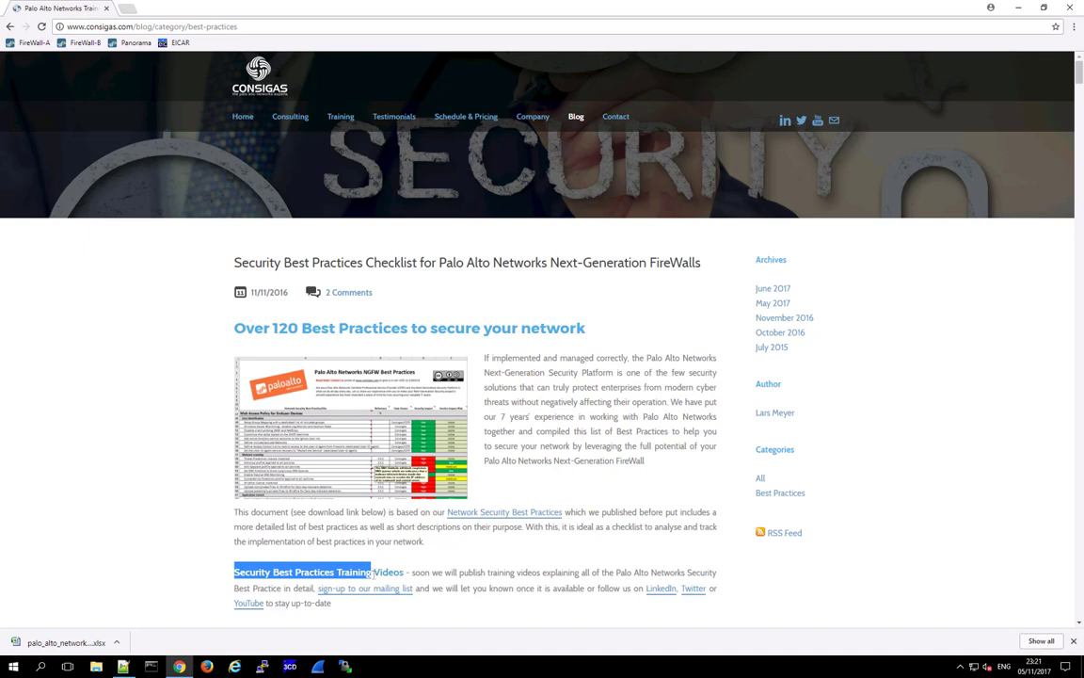
mouse_move(375, 587)
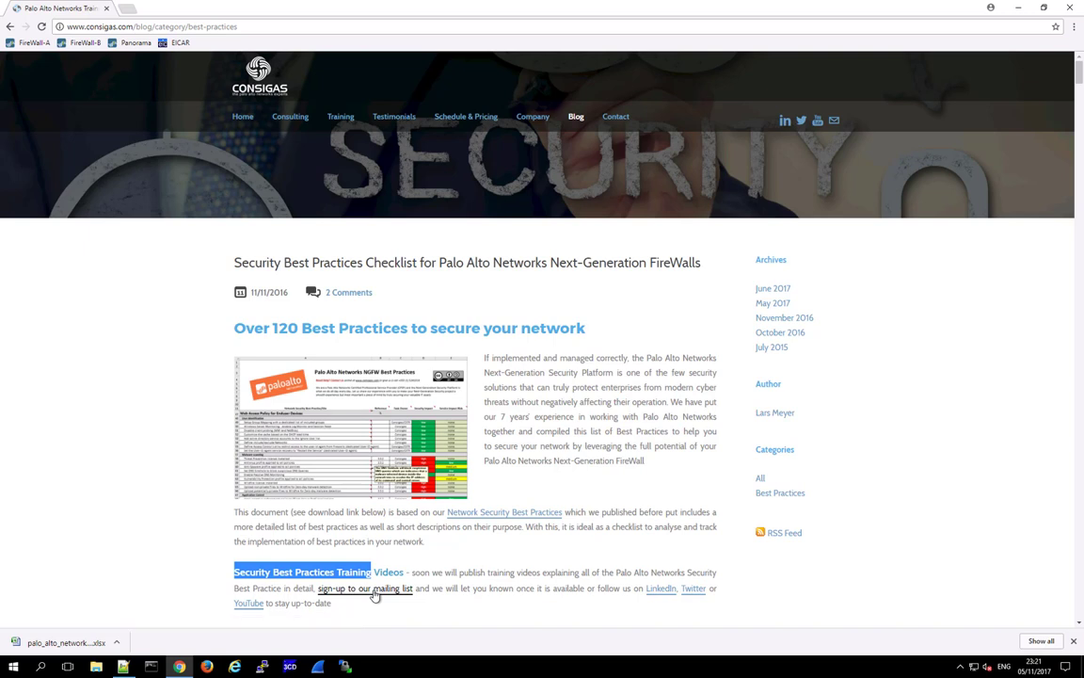
left_click(365, 587)
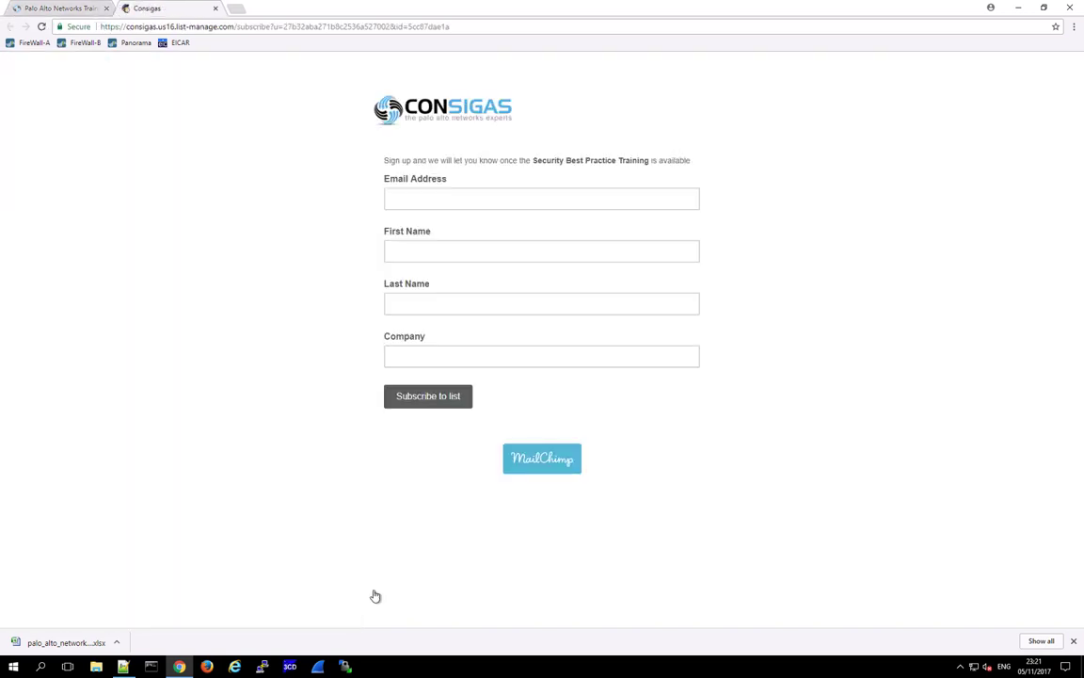